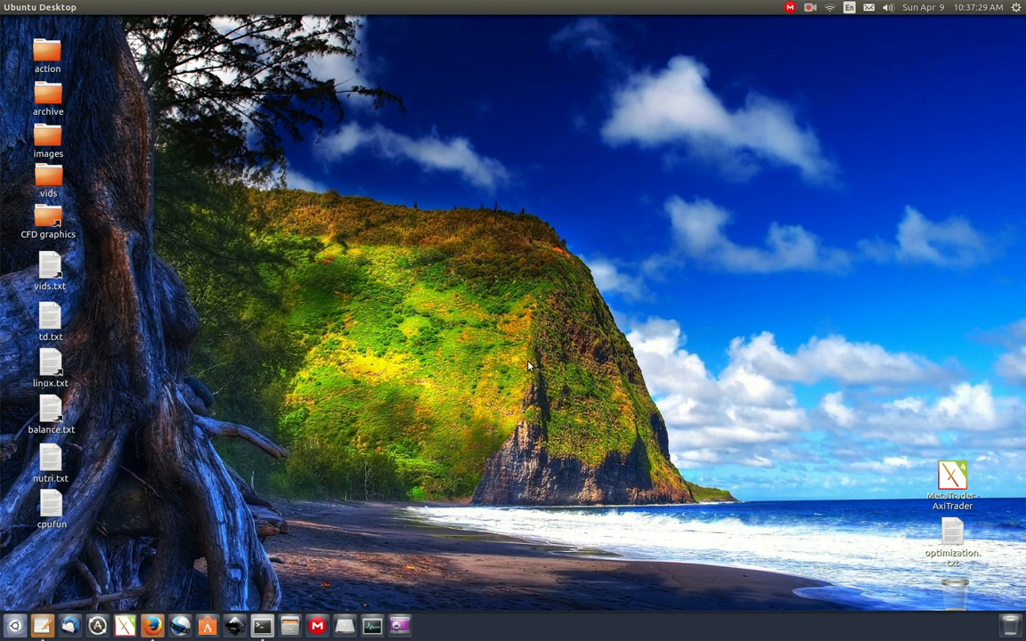
pyautogui.moveTo(591, 373)
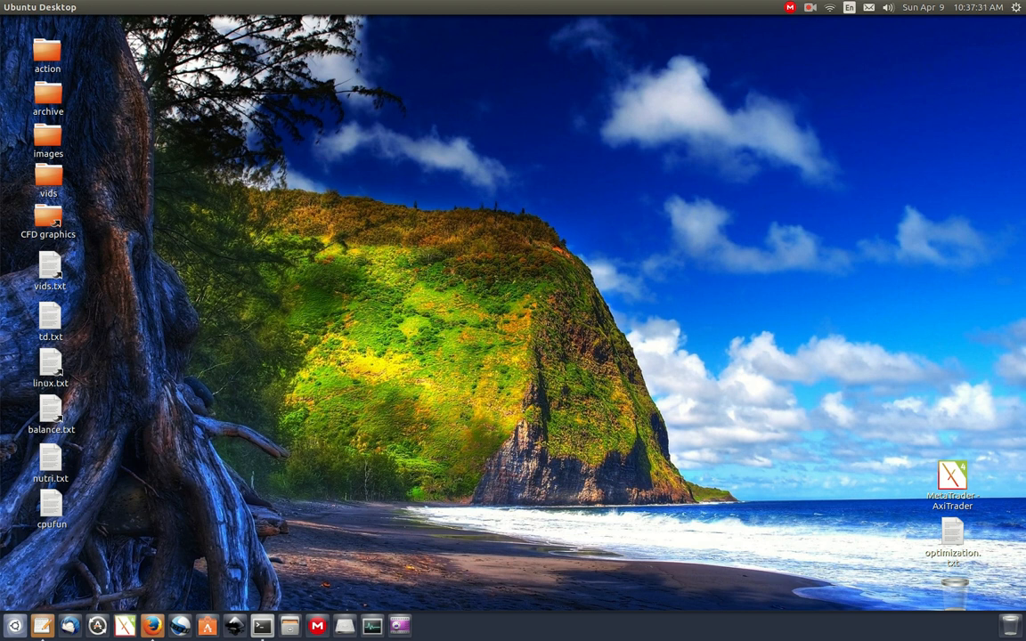
pyautogui.moveTo(79, 306)
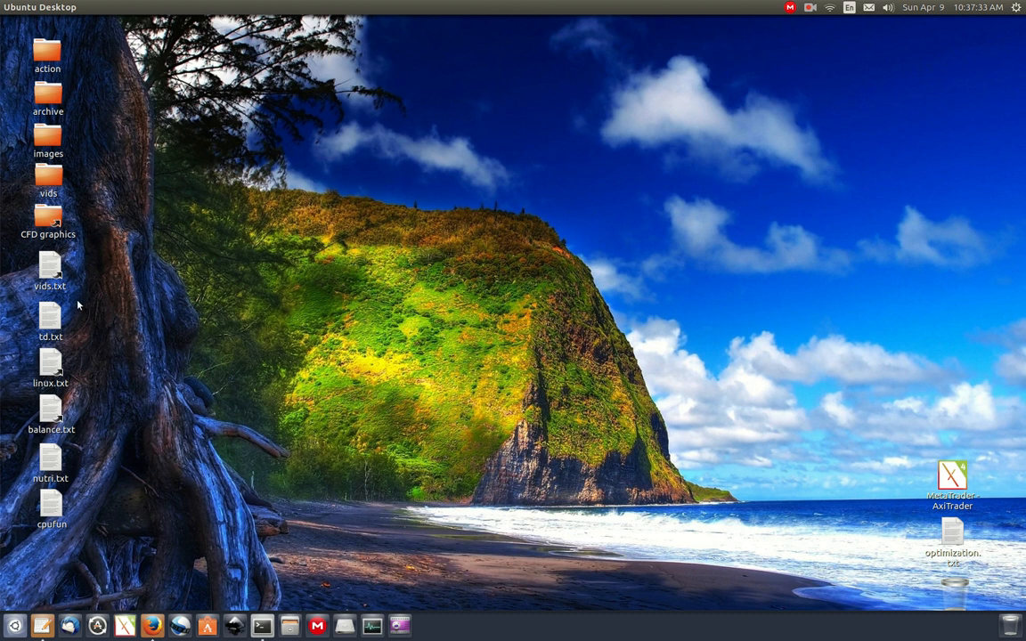
pyautogui.moveTo(89, 401)
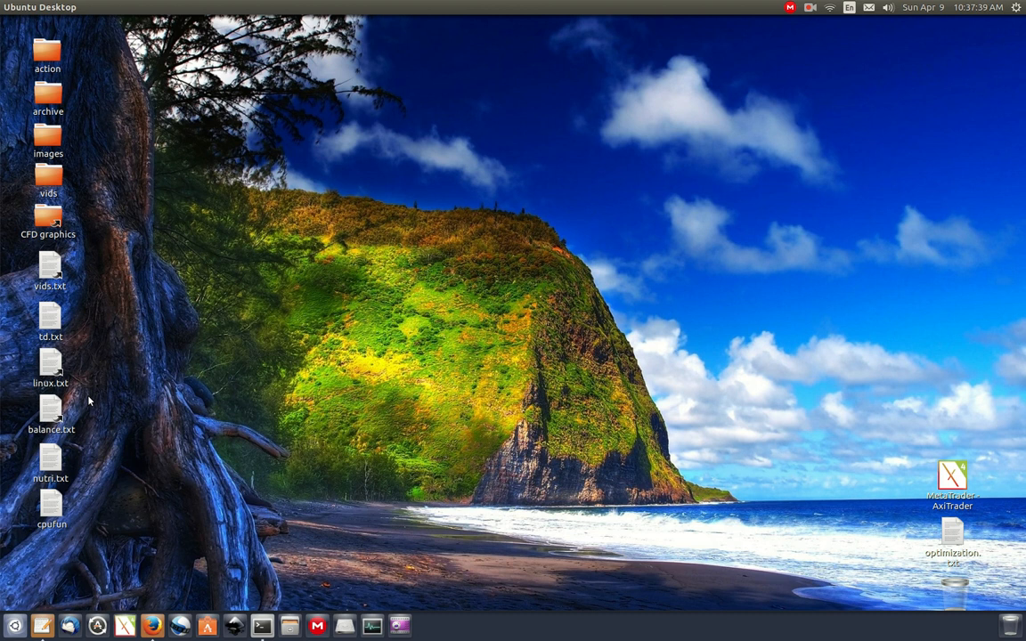
pyautogui.moveTo(93, 390)
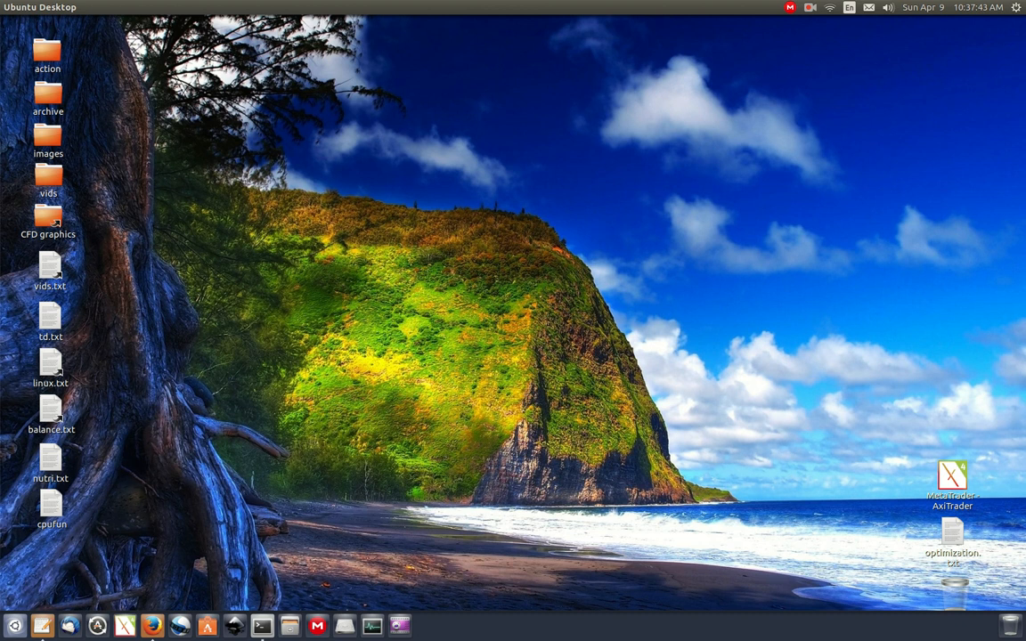
pyautogui.moveTo(553, 623)
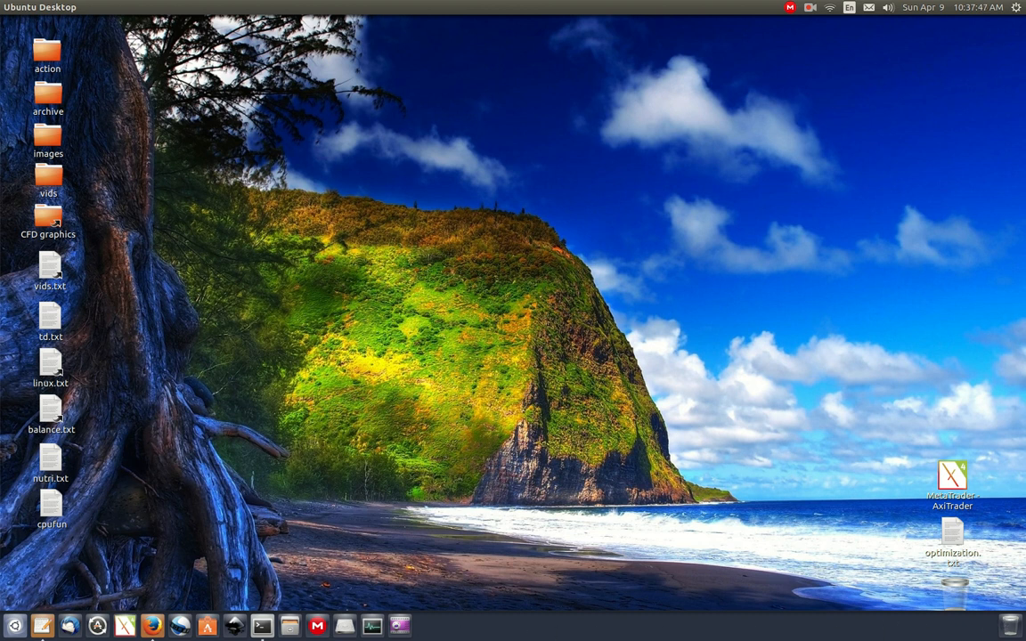
pyautogui.moveTo(422, 604)
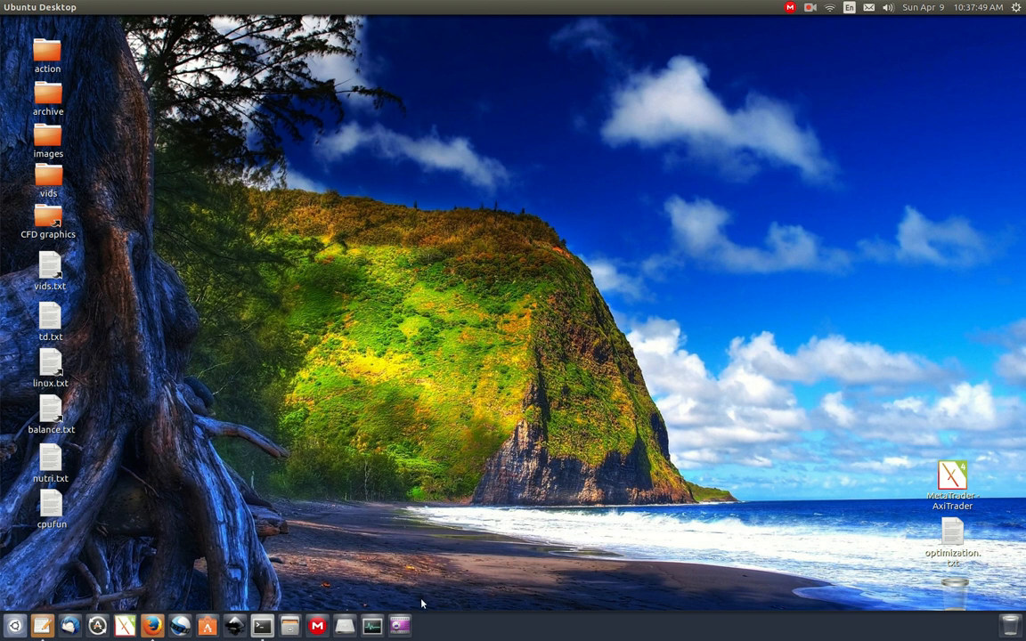
pyautogui.moveTo(463, 420)
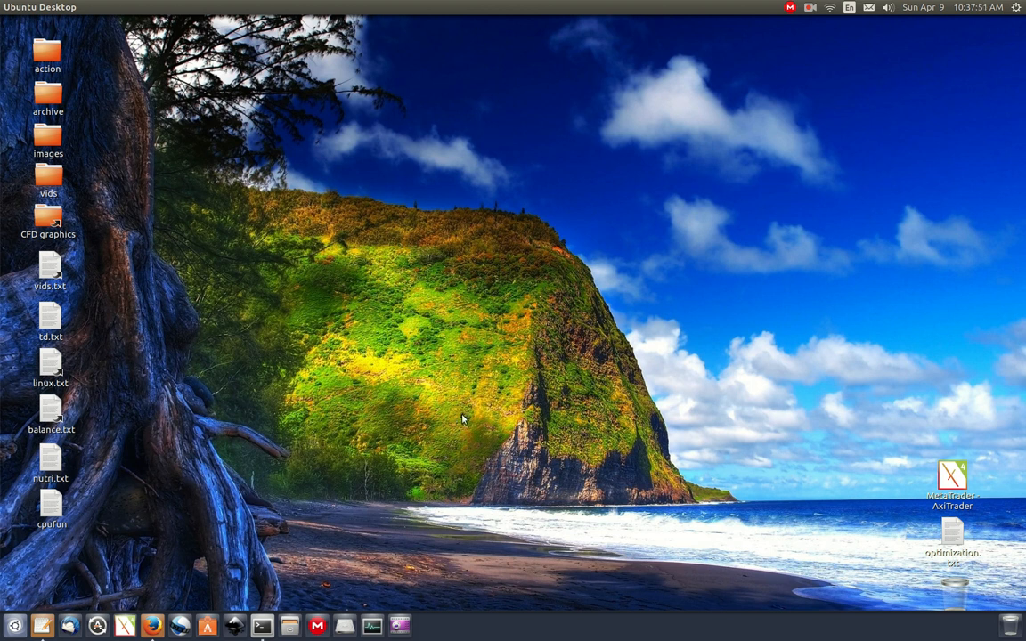
pyautogui.moveTo(274, 634)
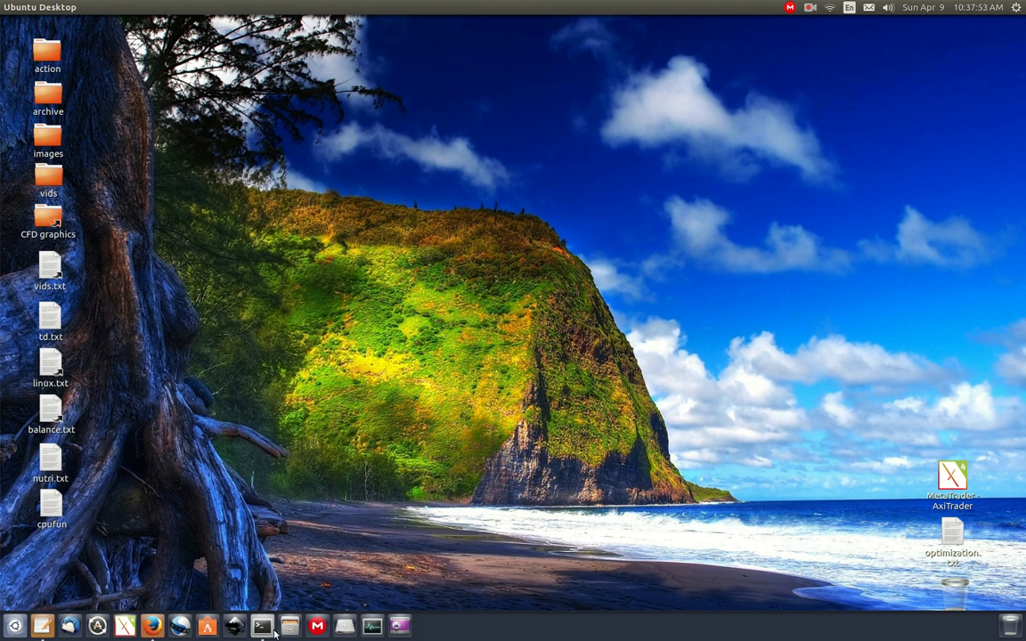
# Step: Start a new terminal window from the Terminal launcher icon's quick options
pyautogui.rightClick(260, 625)
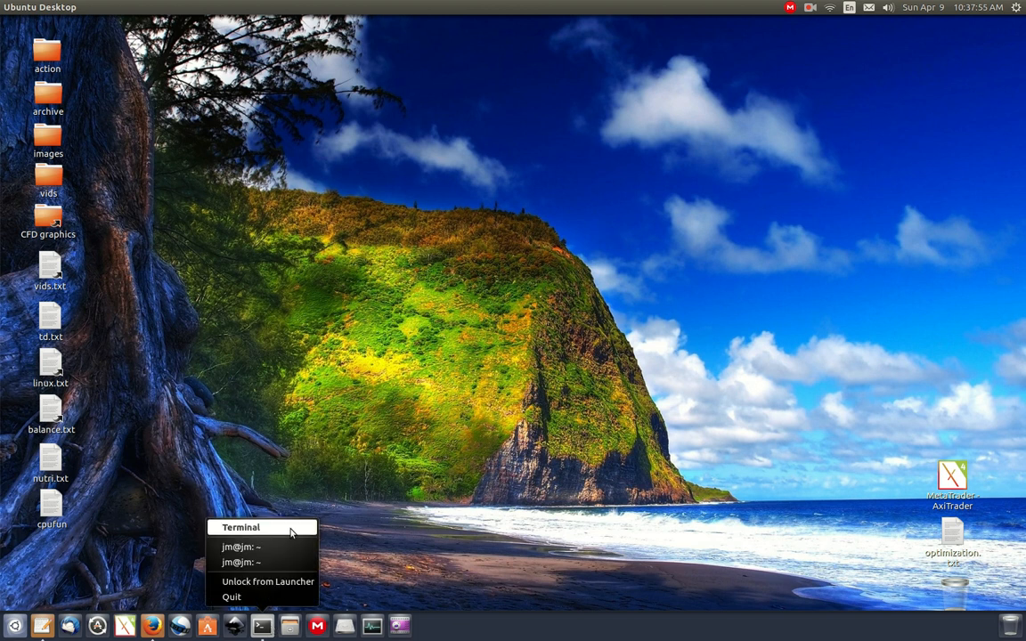
pyautogui.click(241, 527)
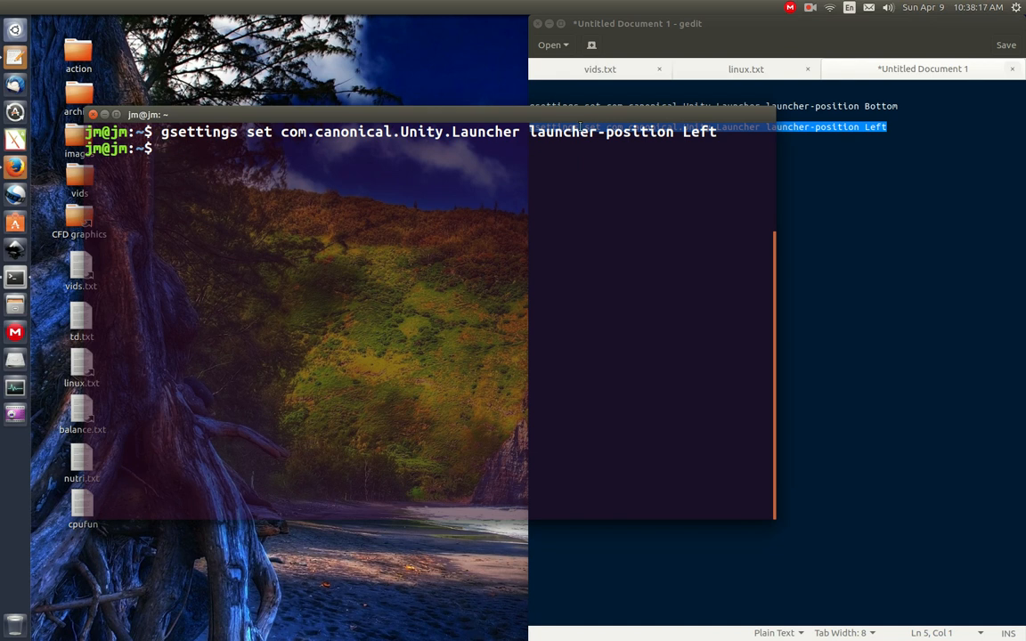
pyautogui.press('Return')
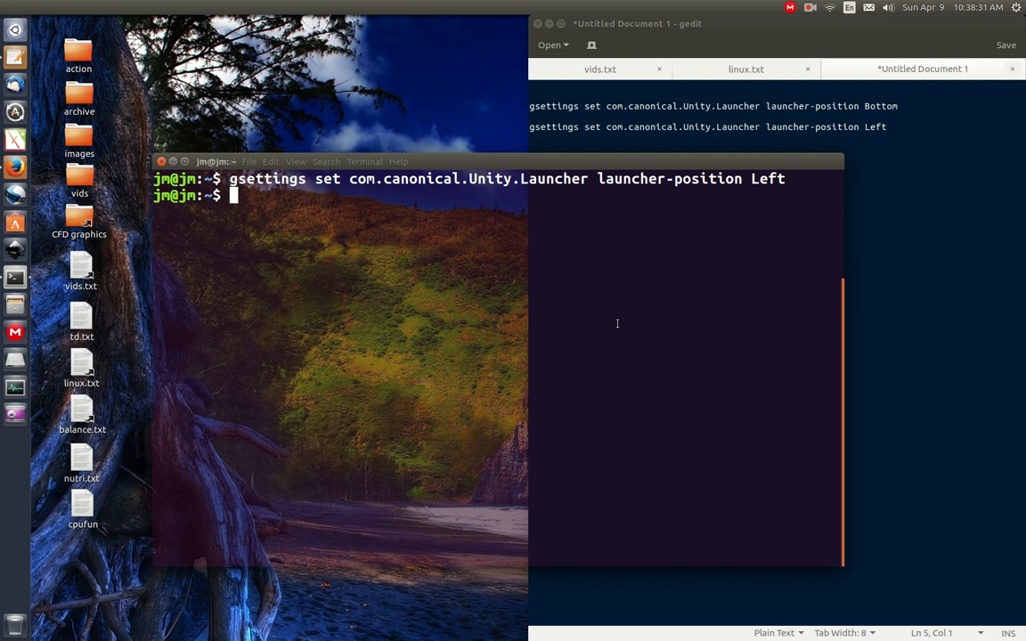
pyautogui.doubleClick(767, 178)
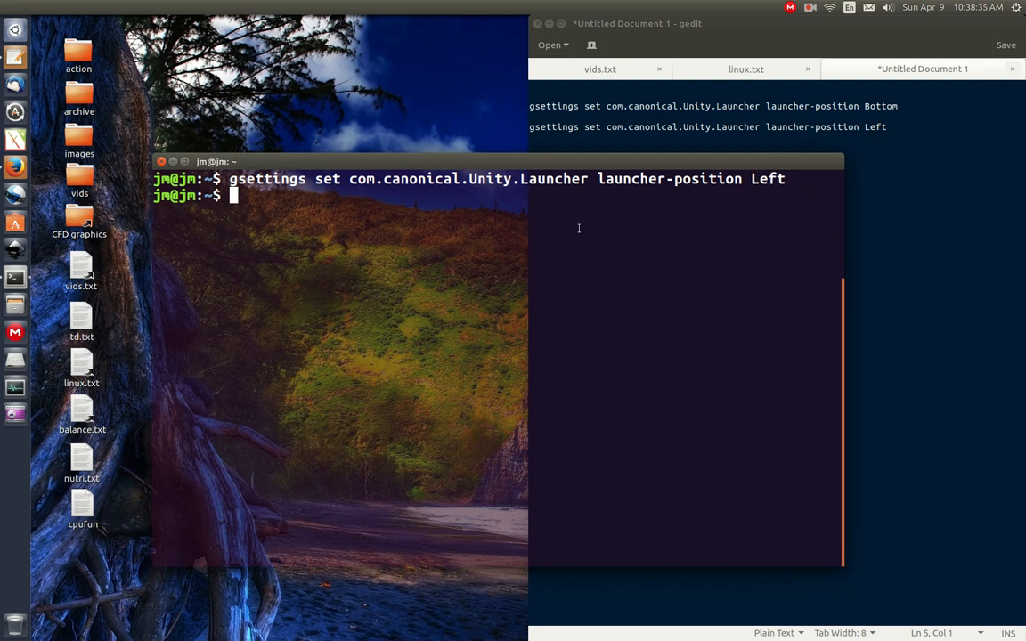
pyautogui.moveTo(413, 256)
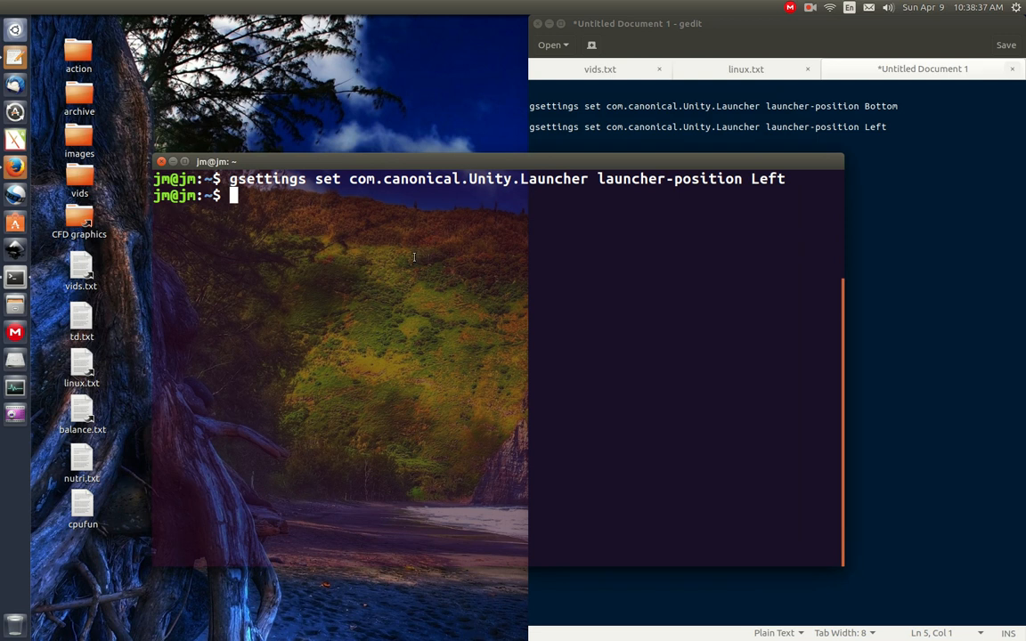
# Step: Run gsettings launcher-position Right and Top, both rejected as outside the valid range, then begin a Bottom command
pyautogui.write('gsettings set com.canonical.Unity.Launcher launcher-position Left')
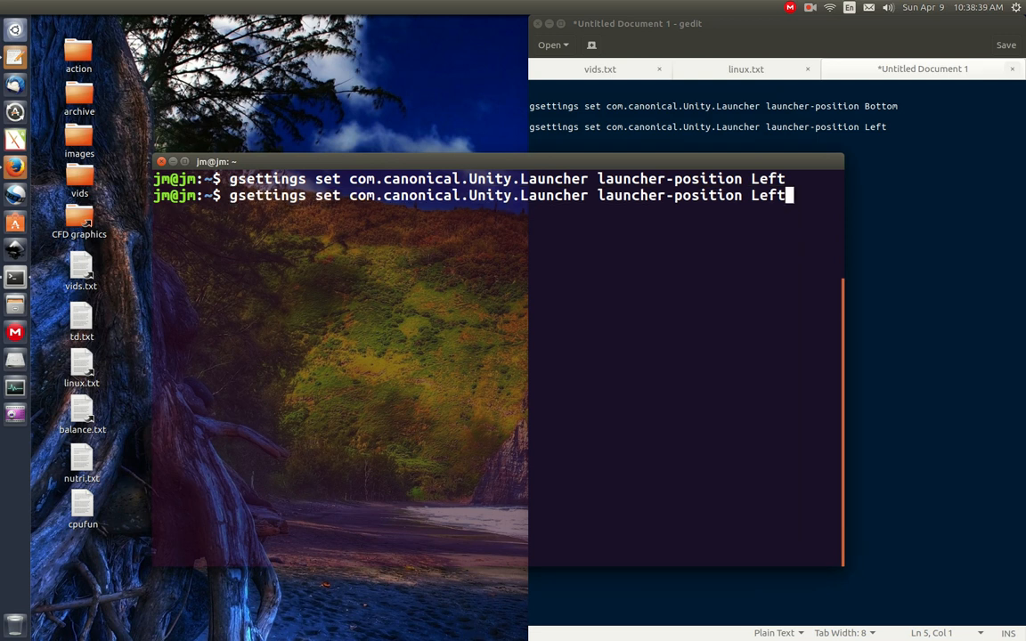
pyautogui.write('Right')
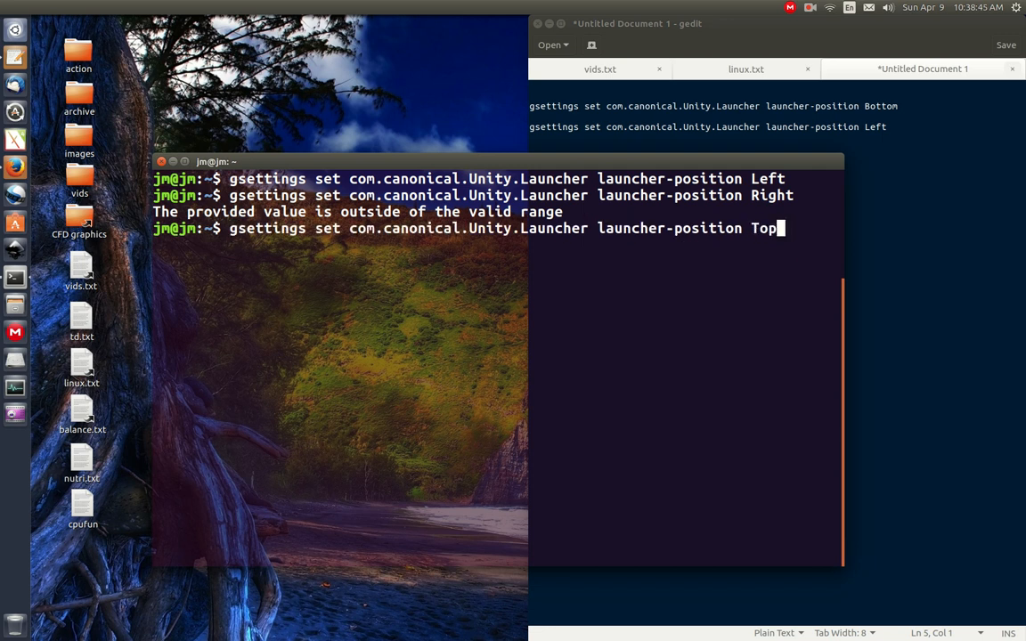
pyautogui.press('Return')
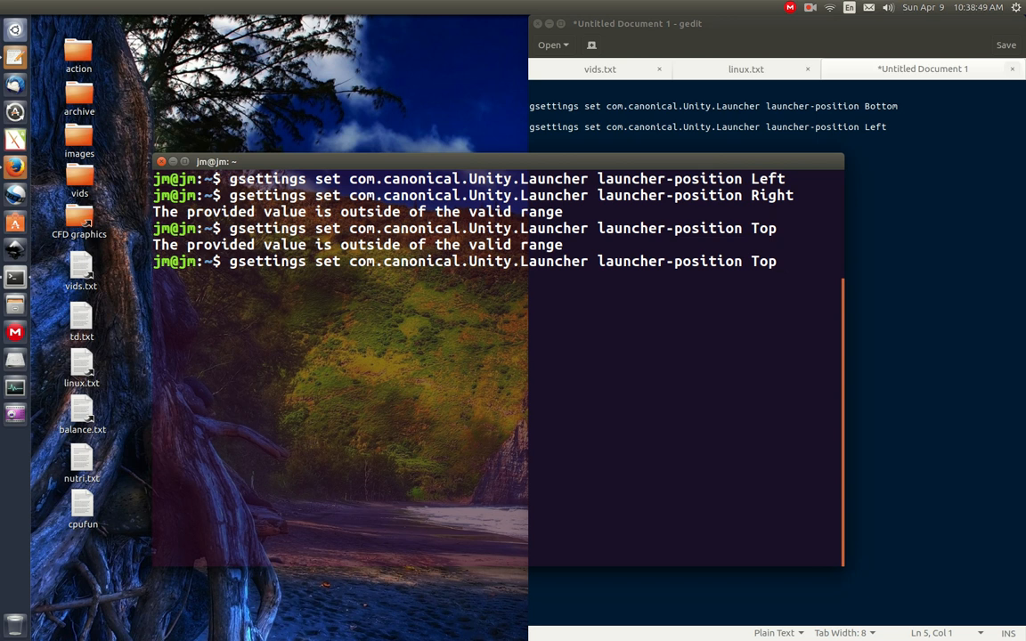
pyautogui.write('Bo')
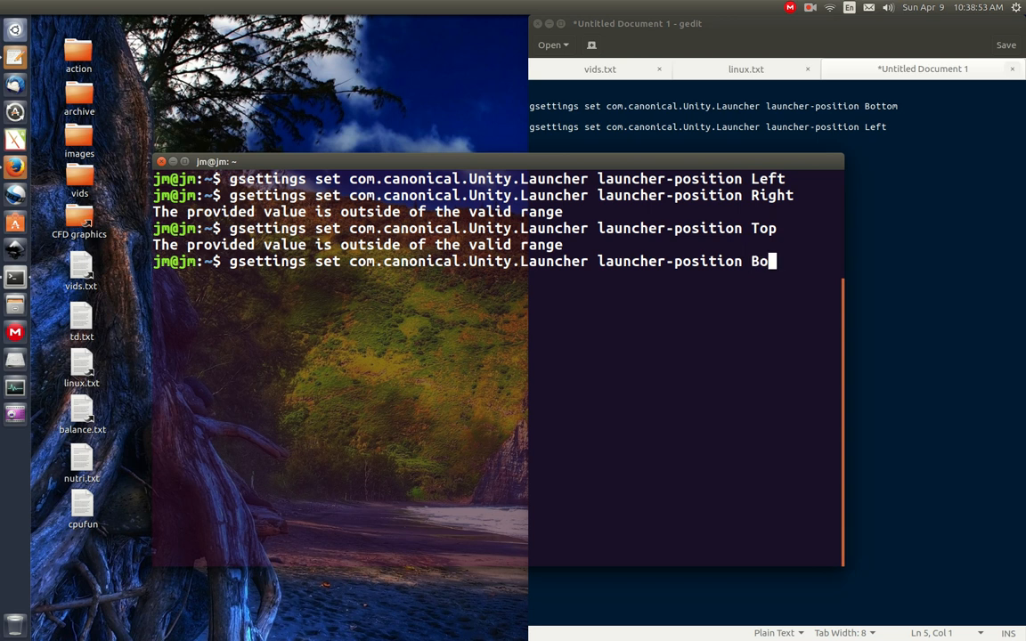